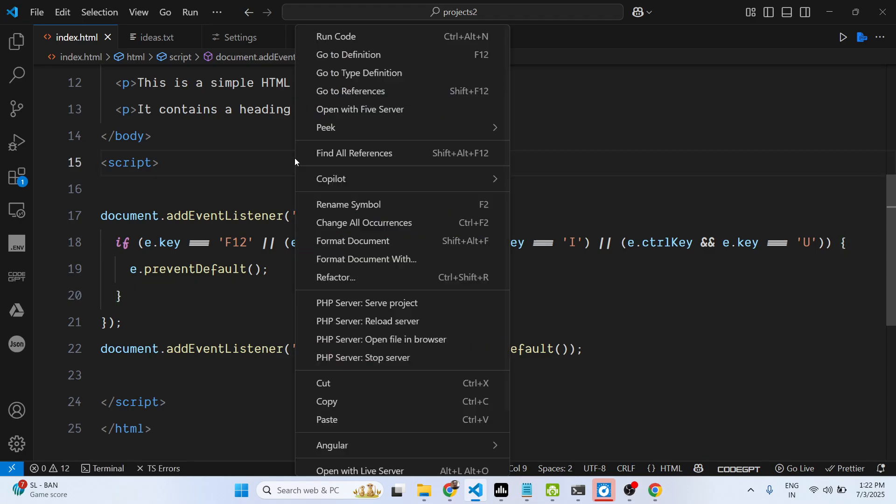
mouse_move(362, 356)
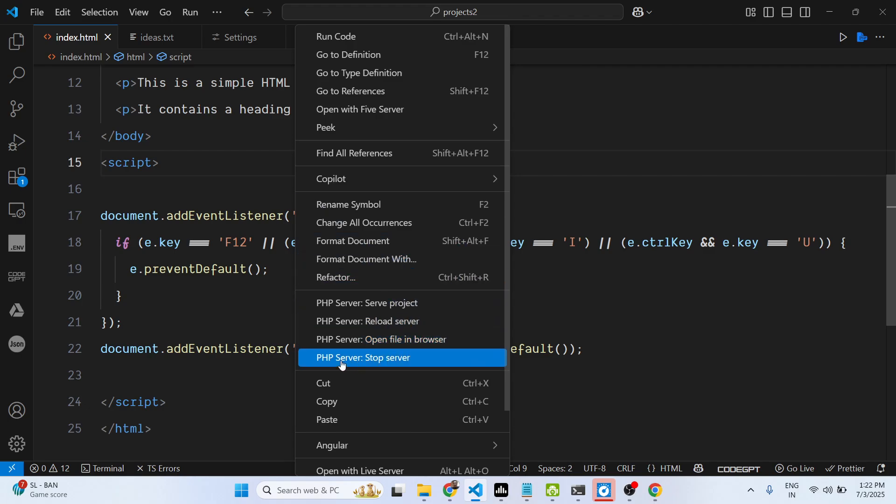
Step: Stop the PHP server and bring up the hello world page in Chrome
left_click(363, 357)
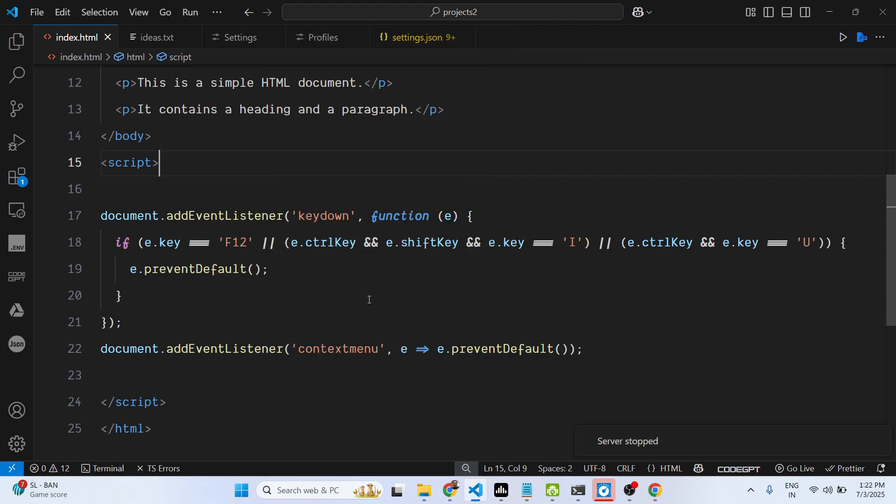
left_click(654, 490)
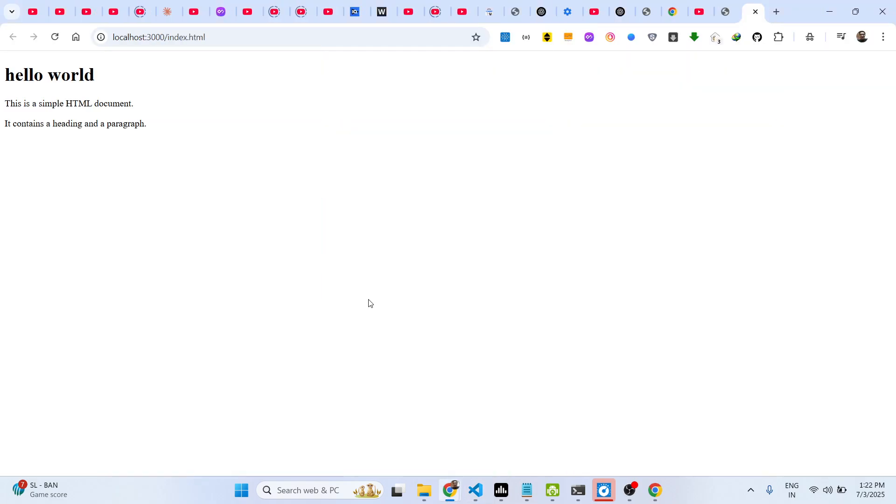
Step: Focus the localhost hello world page in Chrome
left_click(55, 36)
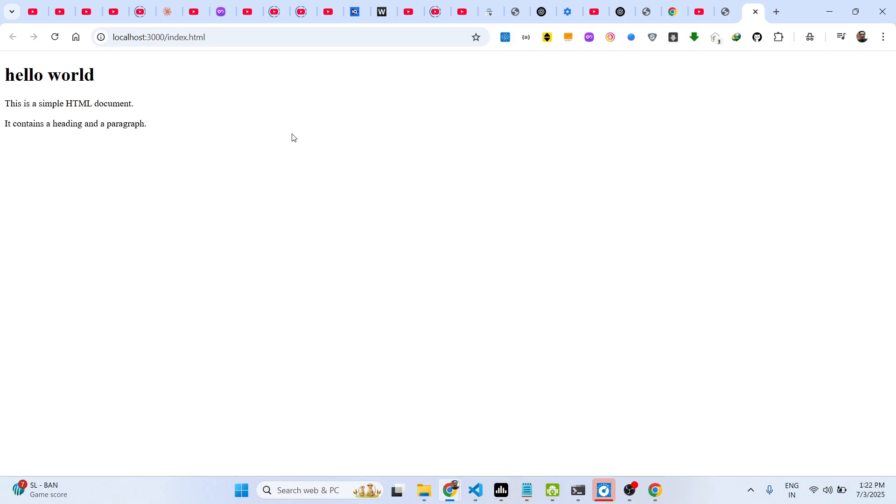
mouse_move(290, 140)
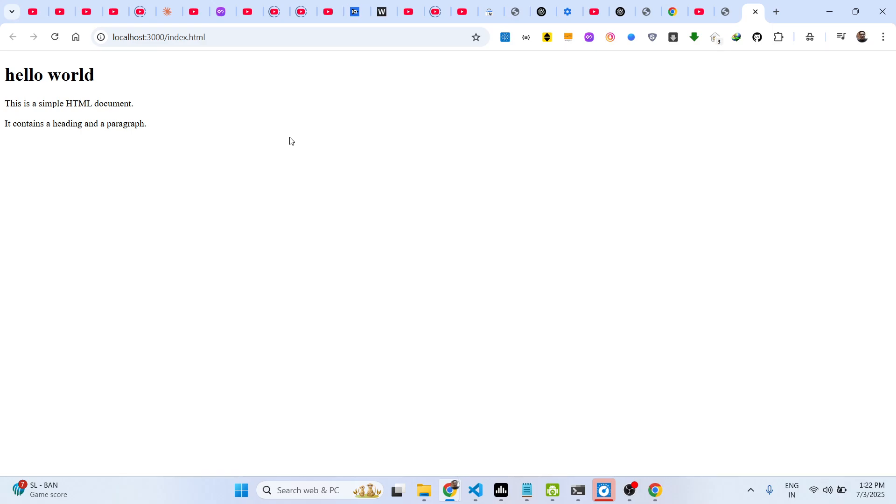
mouse_move(509, 486)
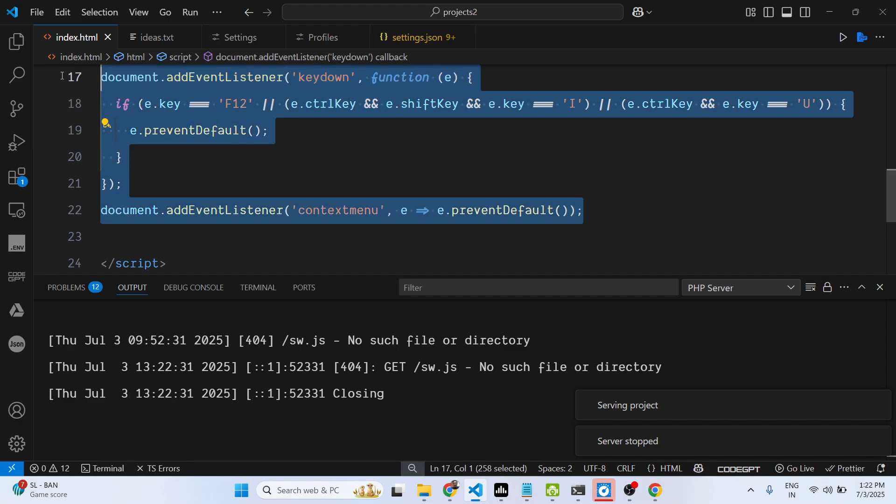
Step: Delete the selected blocking script code in the editor
key("Delete")
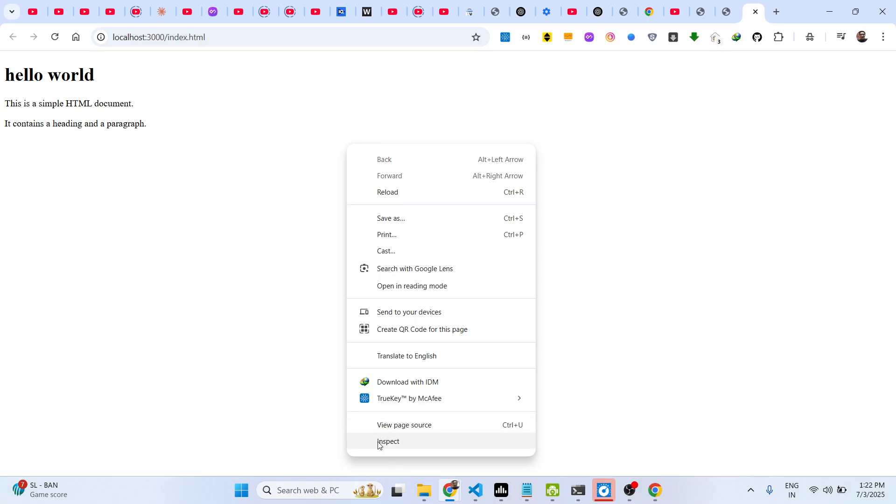
Step: Open Chrome DevTools via Inspect on the hello world page, then close them
left_click(387, 441)
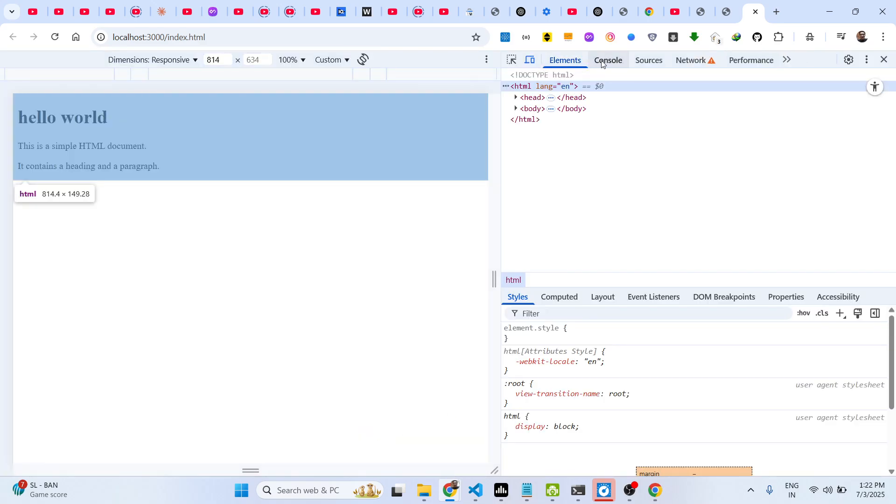
left_click(607, 60)
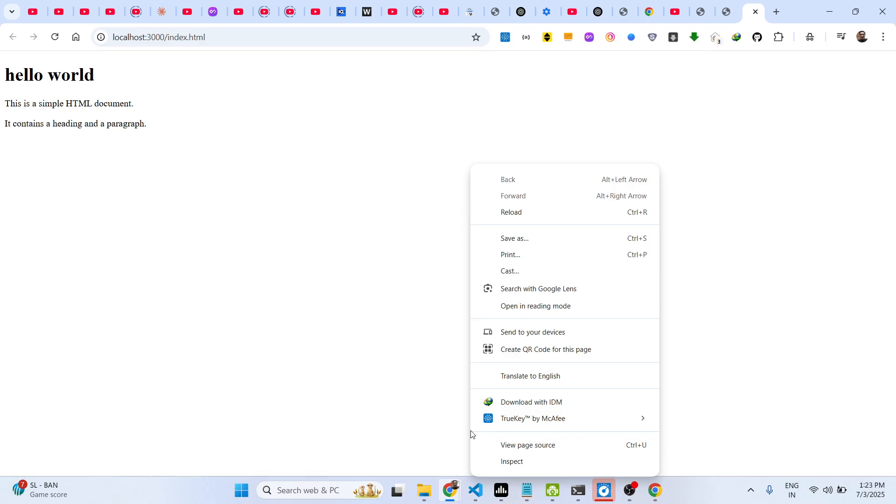
Step: Dismiss the page menu and return to the hello world page after restarting the server
left_click(603, 490)
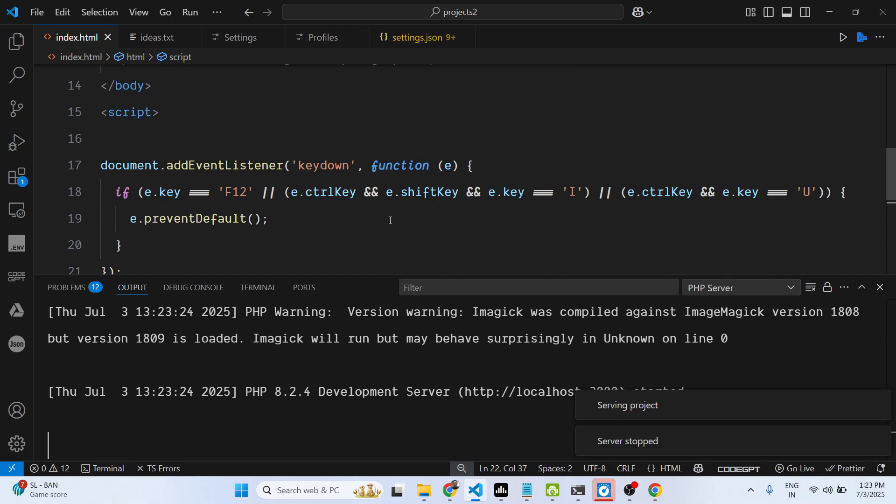
left_click(654, 489)
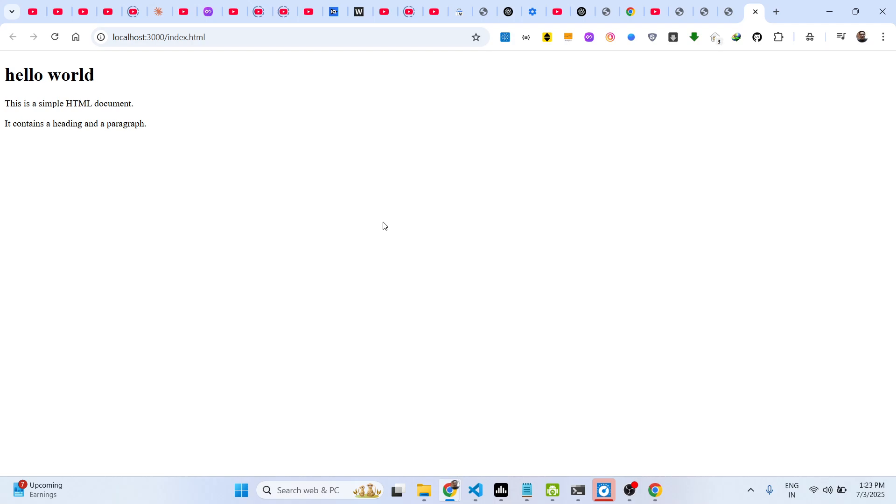
mouse_move(301, 155)
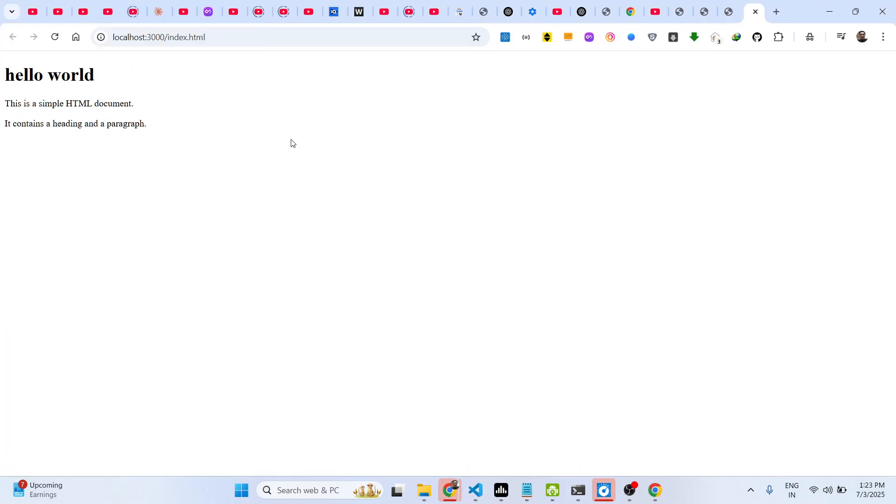
mouse_move(229, 190)
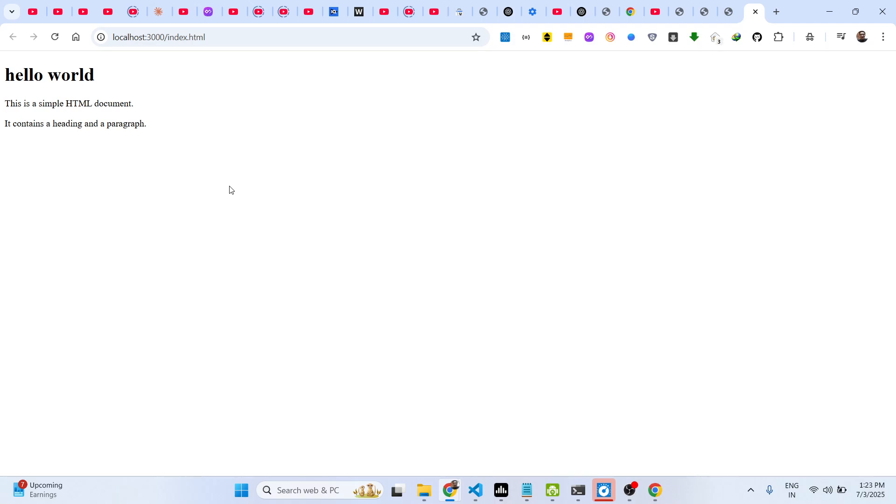
Step: Highlight the localhost URL in Chrome's address bar
left_click(183, 37)
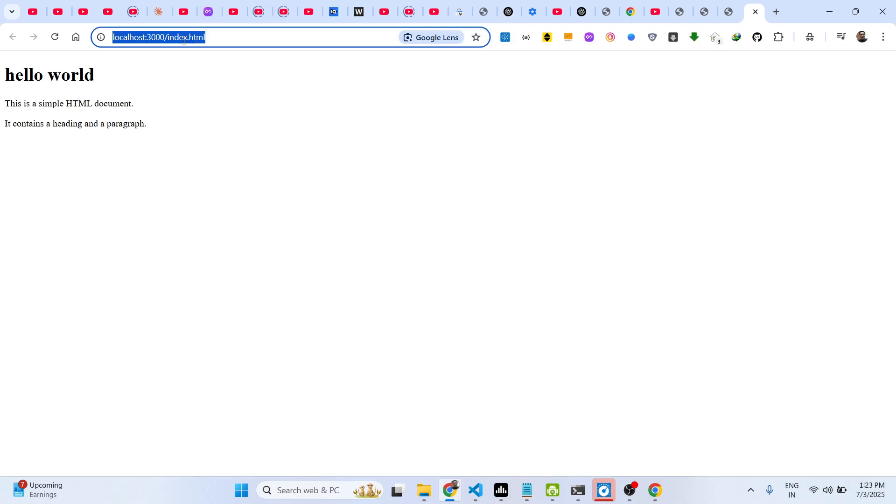